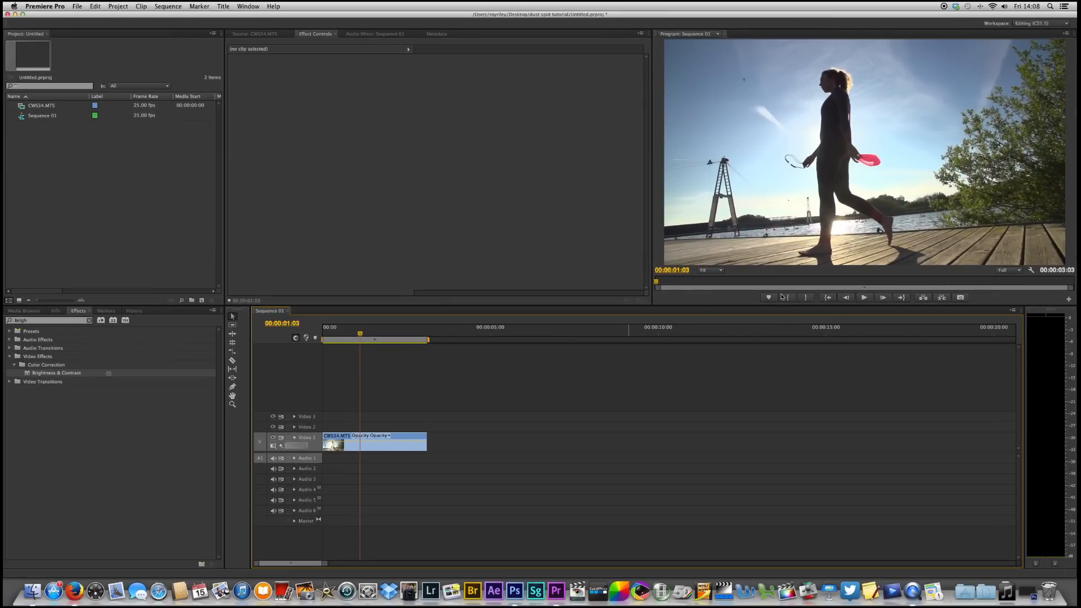
Step: Switch from Premiere Pro to the desktop dust spot tutorial folder
click(961, 298)
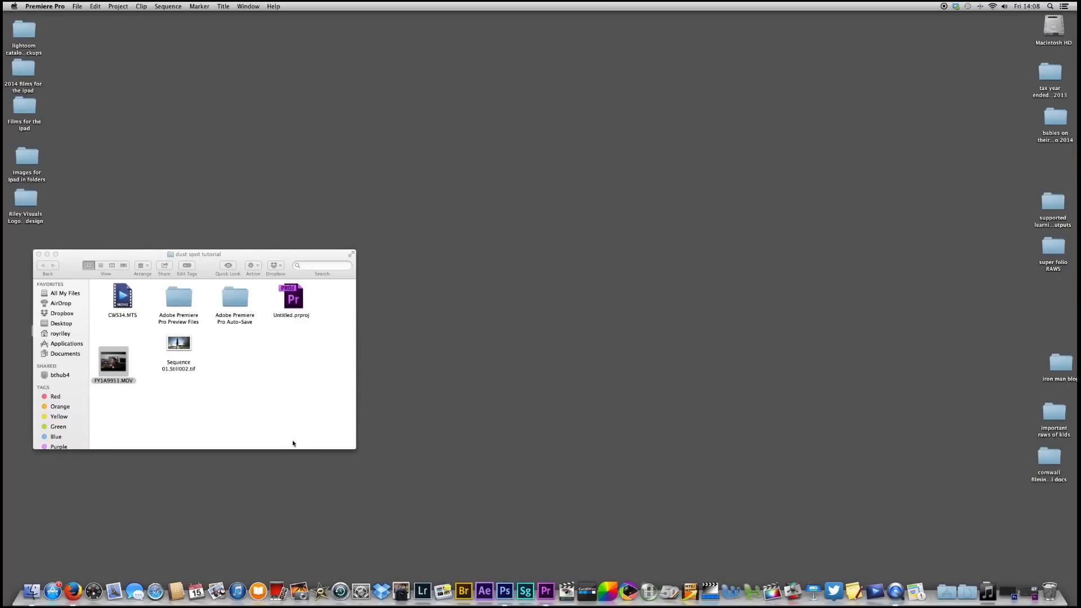
Step: Select the exported still Sequence 01.Still002.tif to open it in Photoshop
click(179, 342)
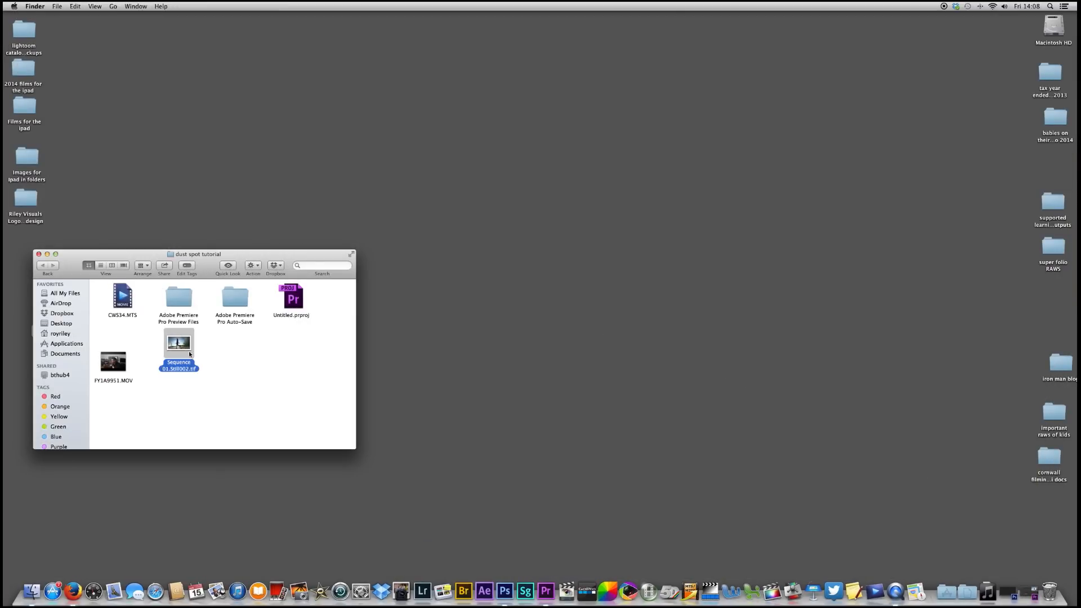
mouse_move(493, 589)
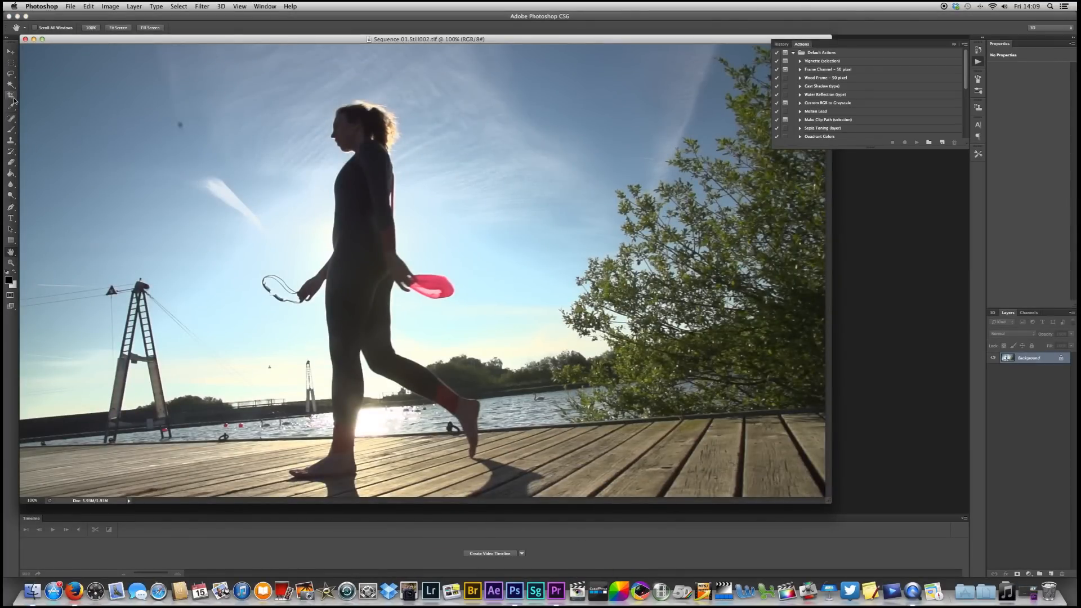
Step: Crop the still down to a small patch of clean sky beside the dust spot
click(10, 95)
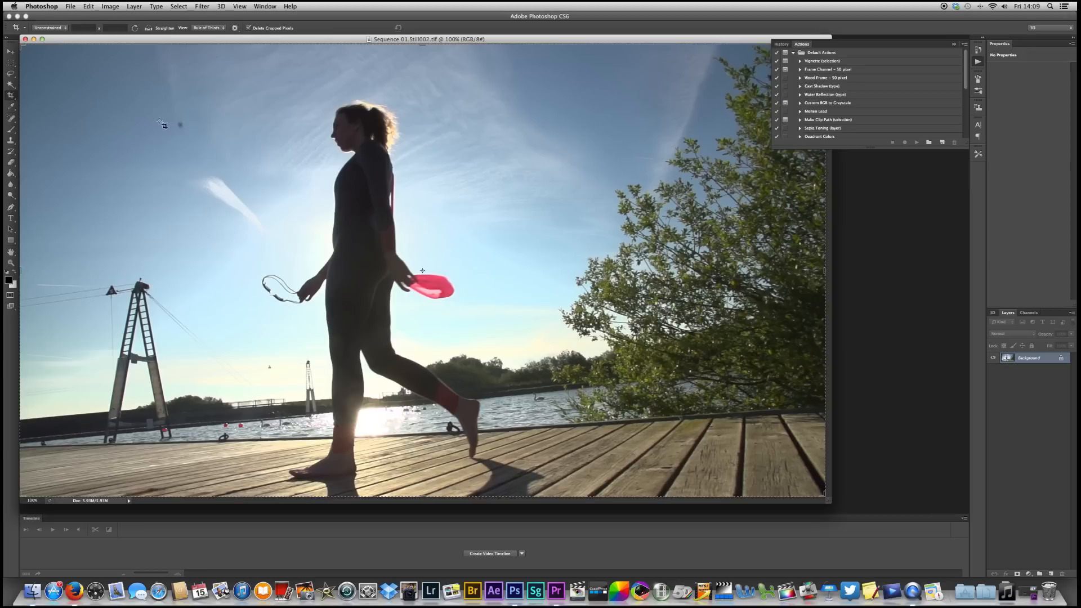
mouse_move(146, 125)
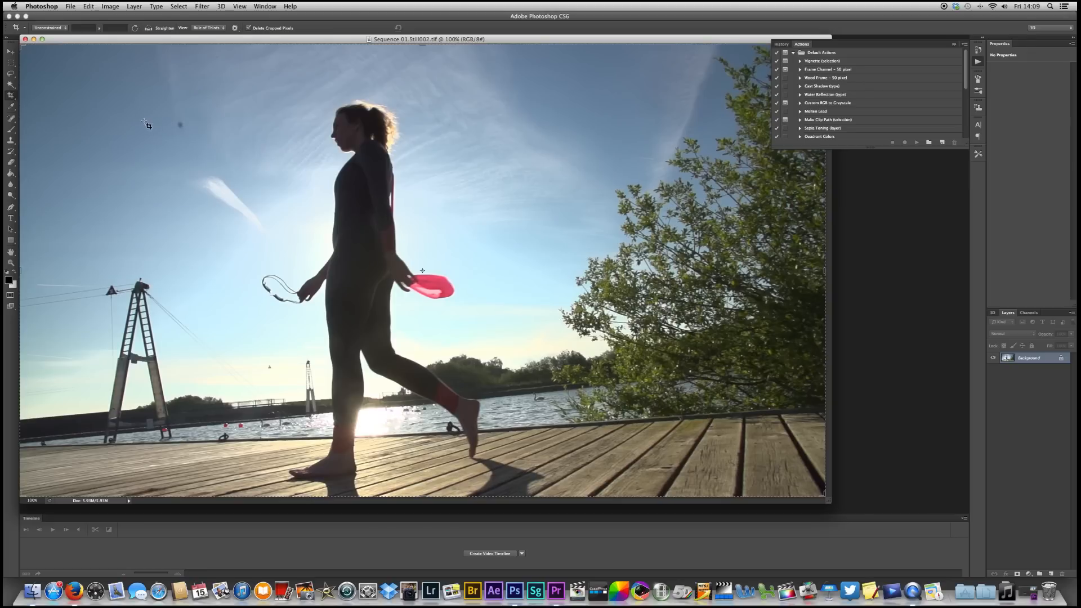
drag(145, 123, 170, 143)
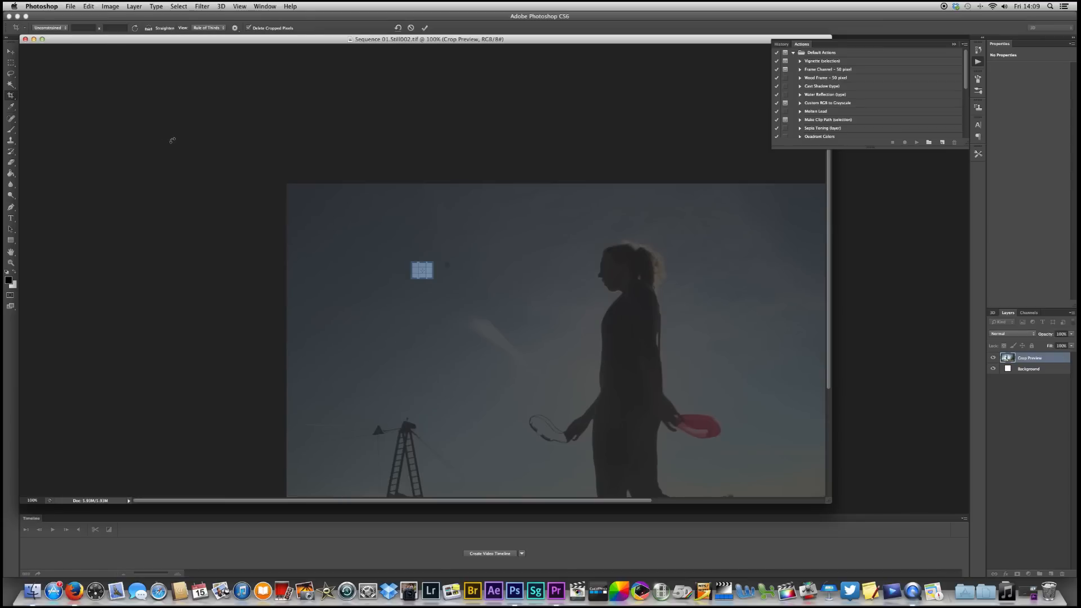
mouse_move(61, 195)
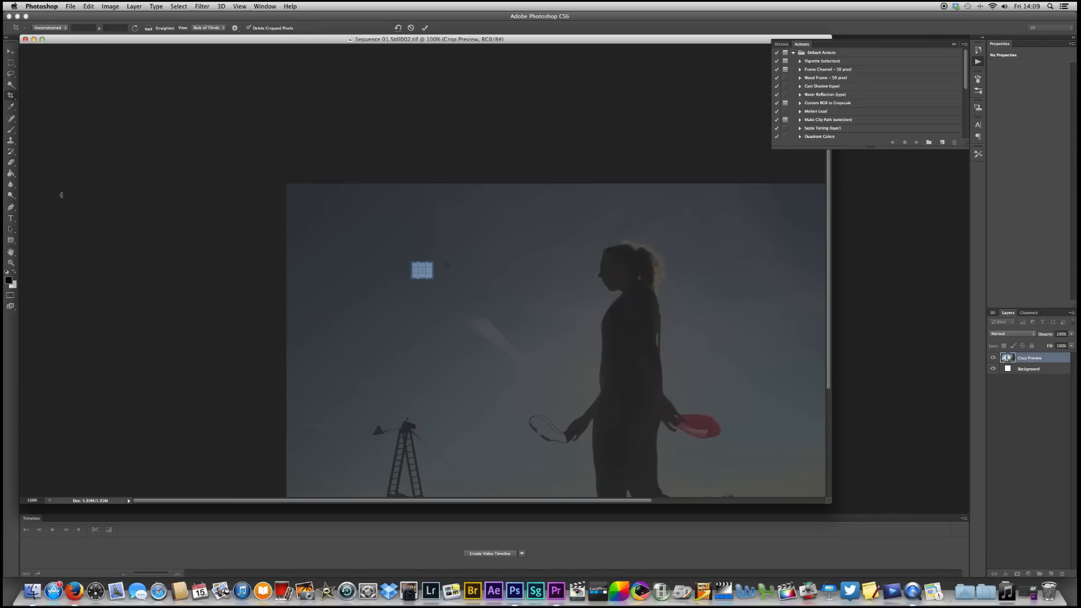
click(425, 27)
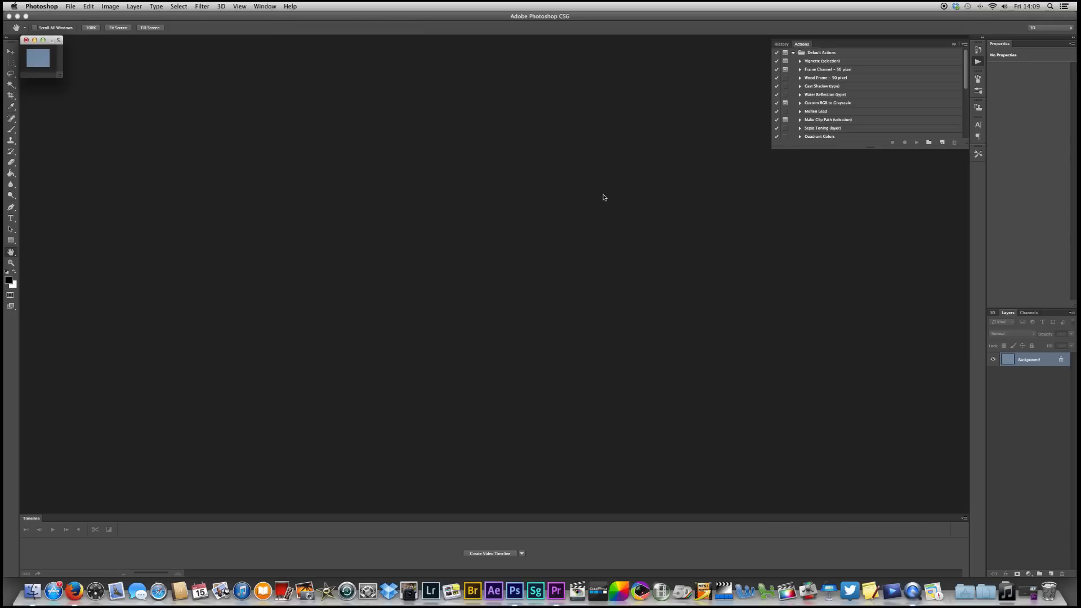
Step: Save the cropped sky patch as a JPEG named g.jpg
click(70, 6)
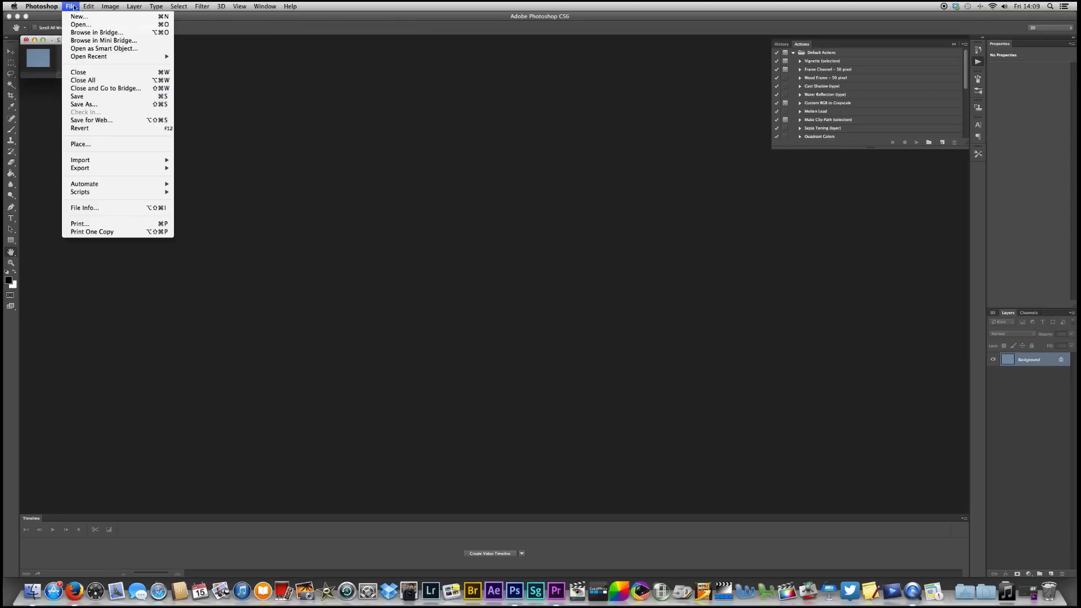
click(83, 103)
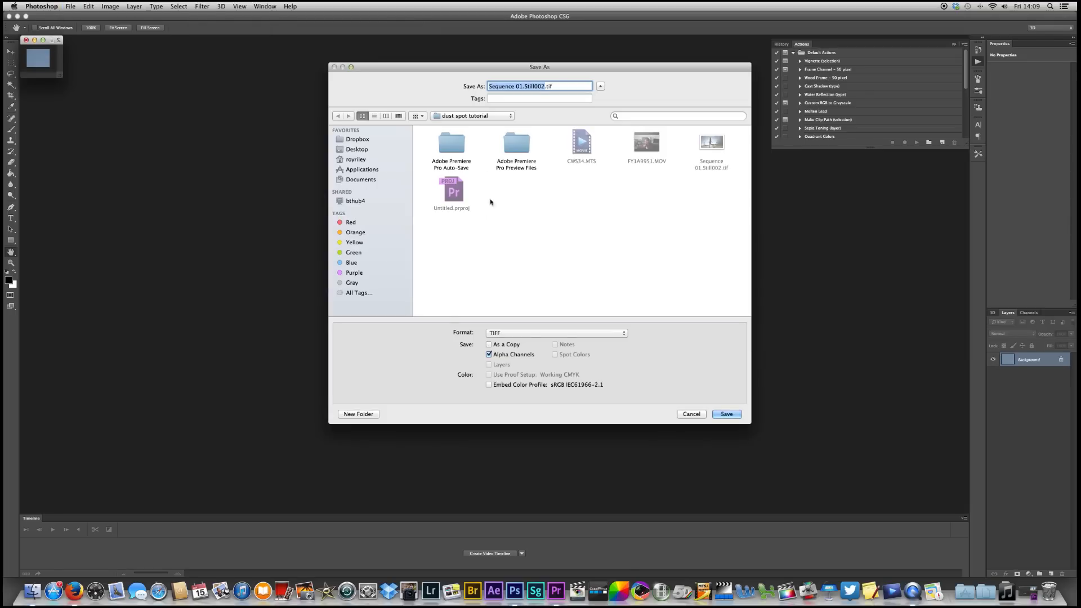
click(555, 332)
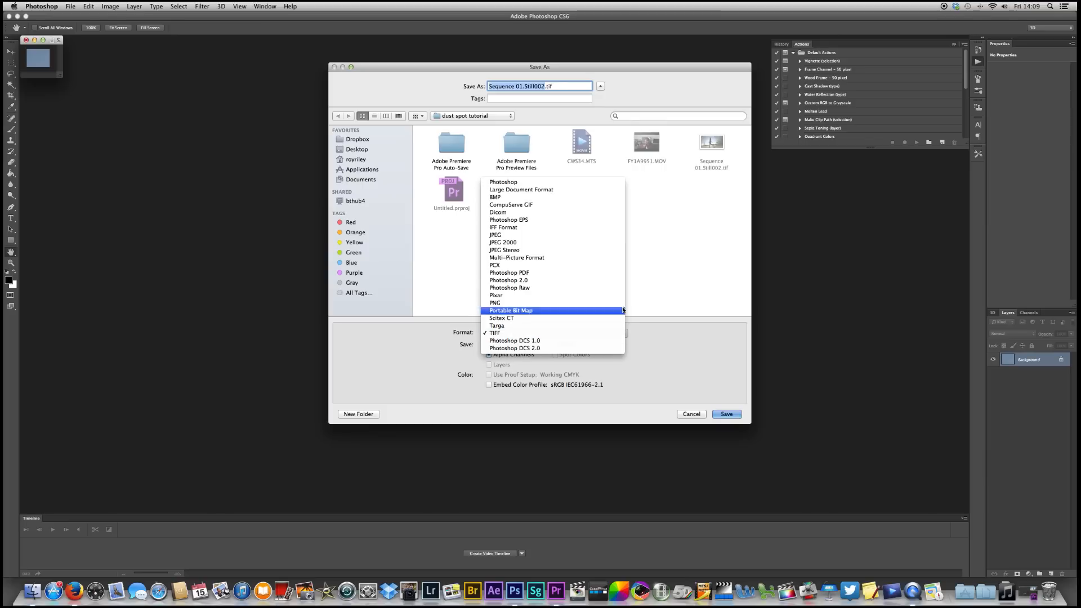
click(495, 234)
text(g.jpg)
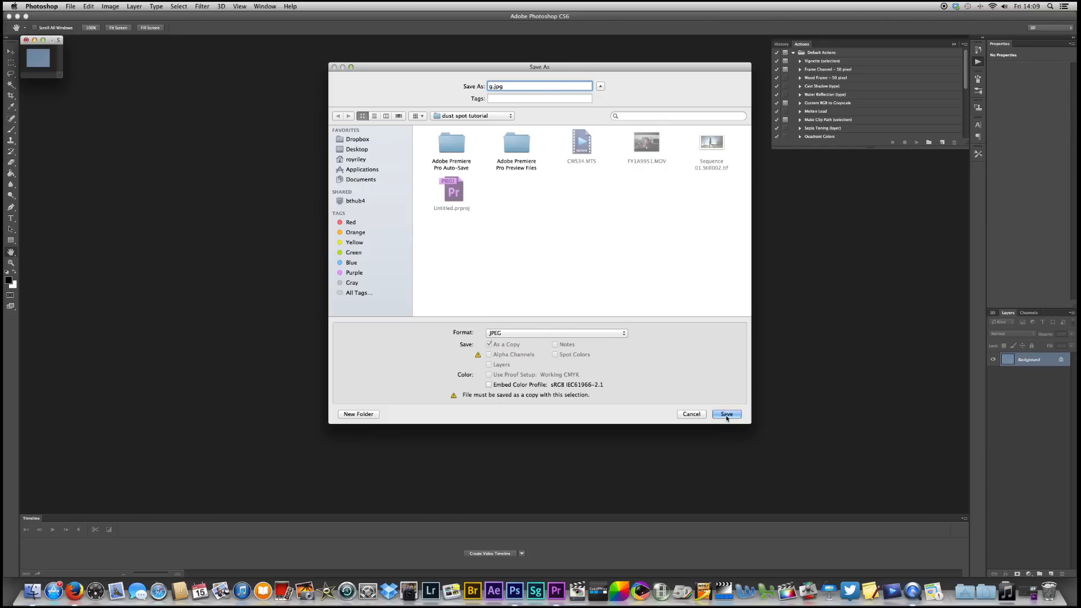
click(726, 413)
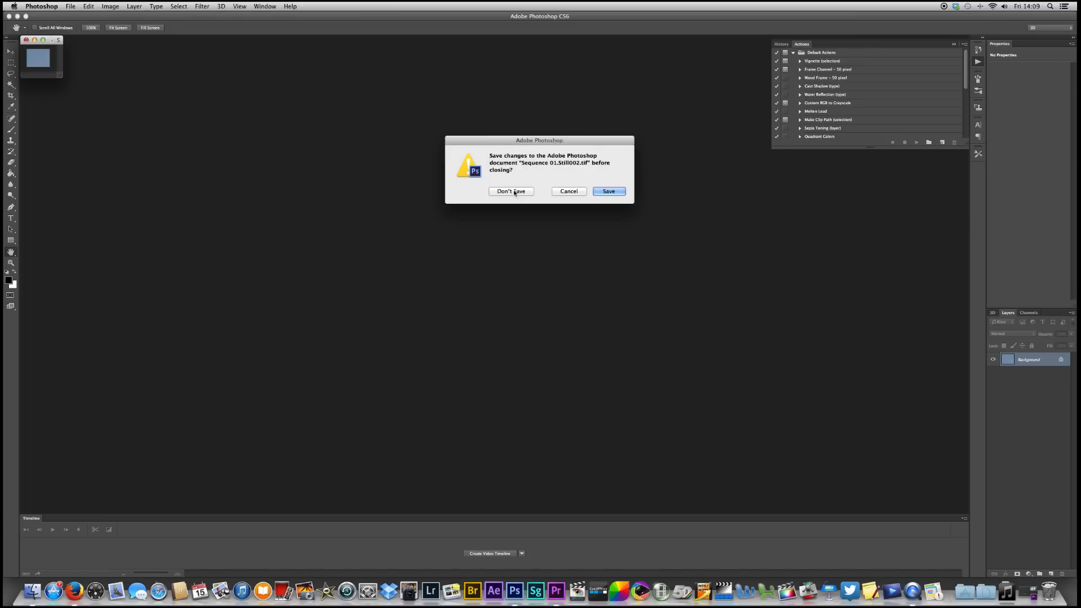
Step: Close the still without saving changes and return to Premiere Pro
click(511, 191)
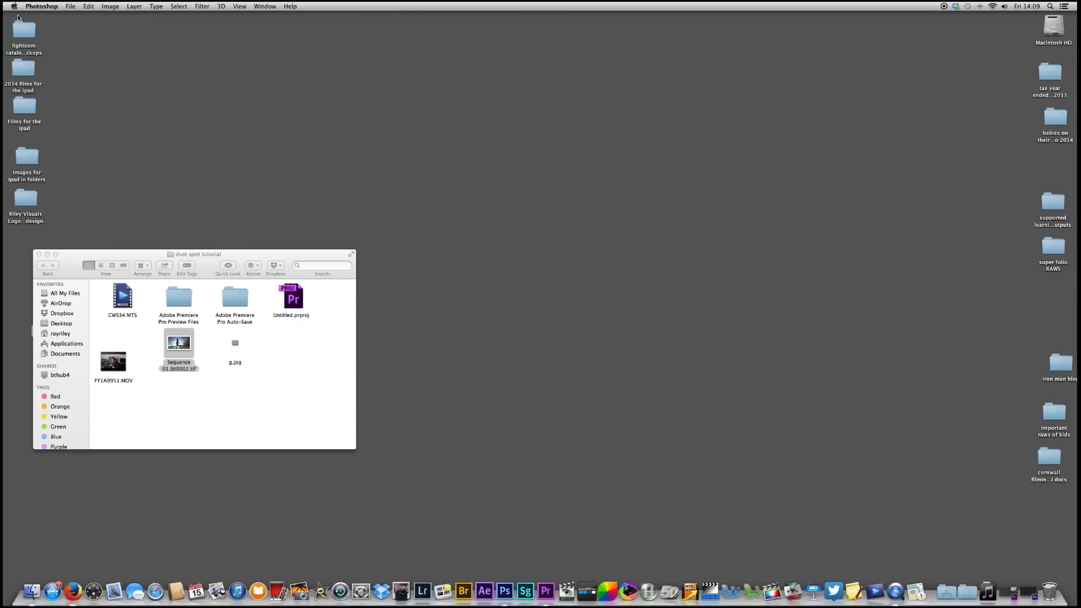
mouse_move(568, 574)
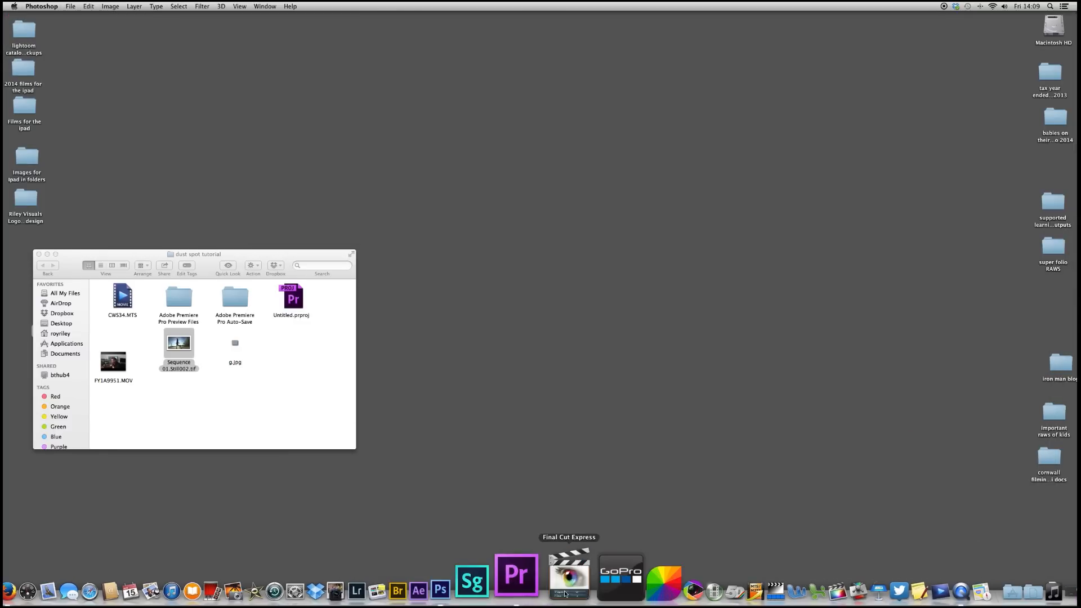
click(515, 575)
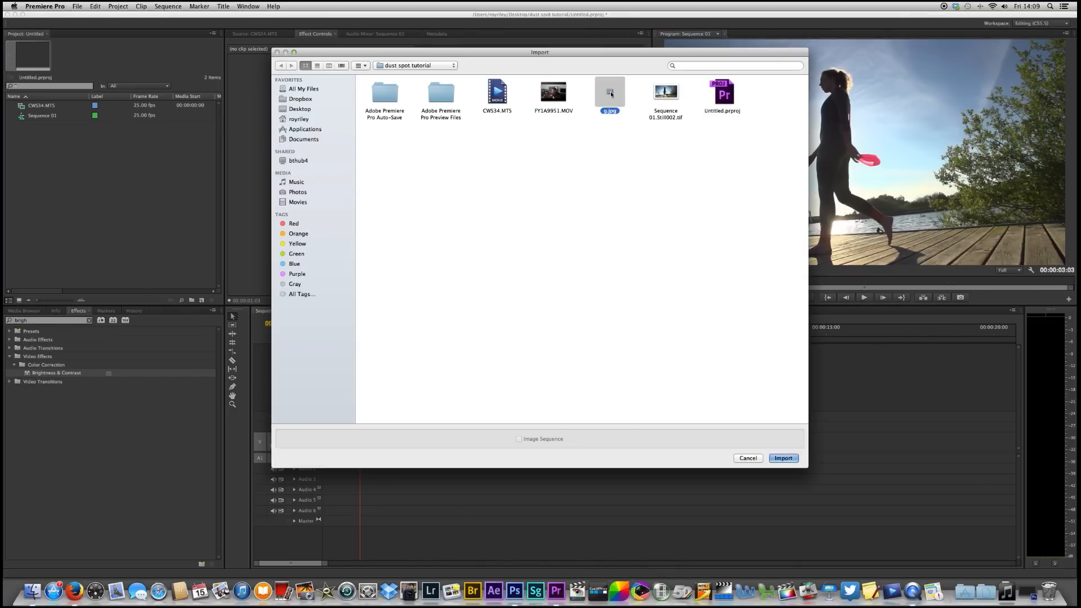
Step: Import g.jpg and place it on Video 2 above the CWS34.MTS clip at the sequence start
click(783, 458)
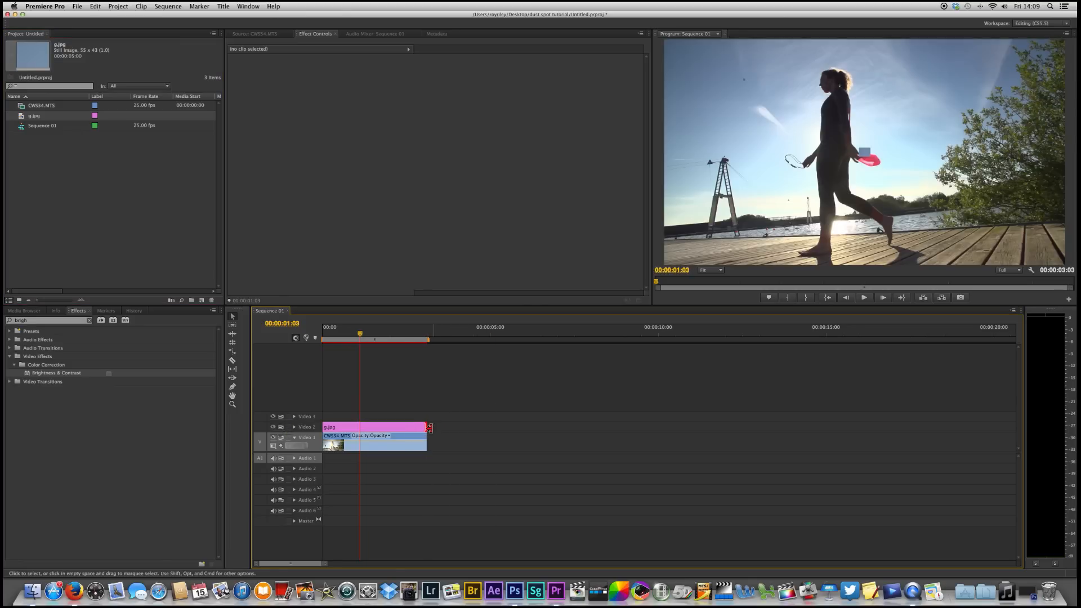
click(337, 328)
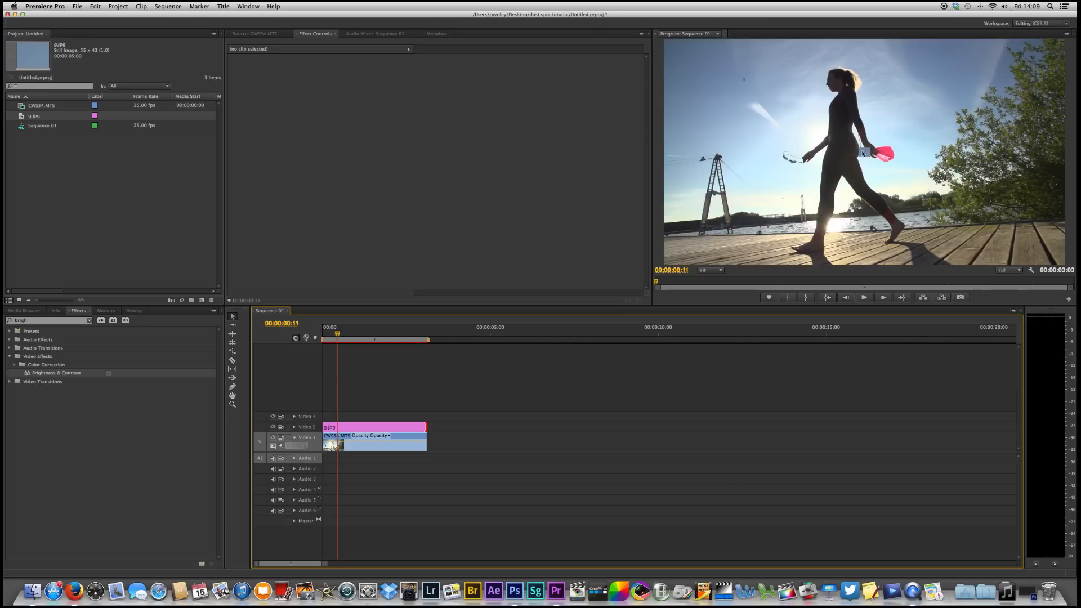
click(330, 339)
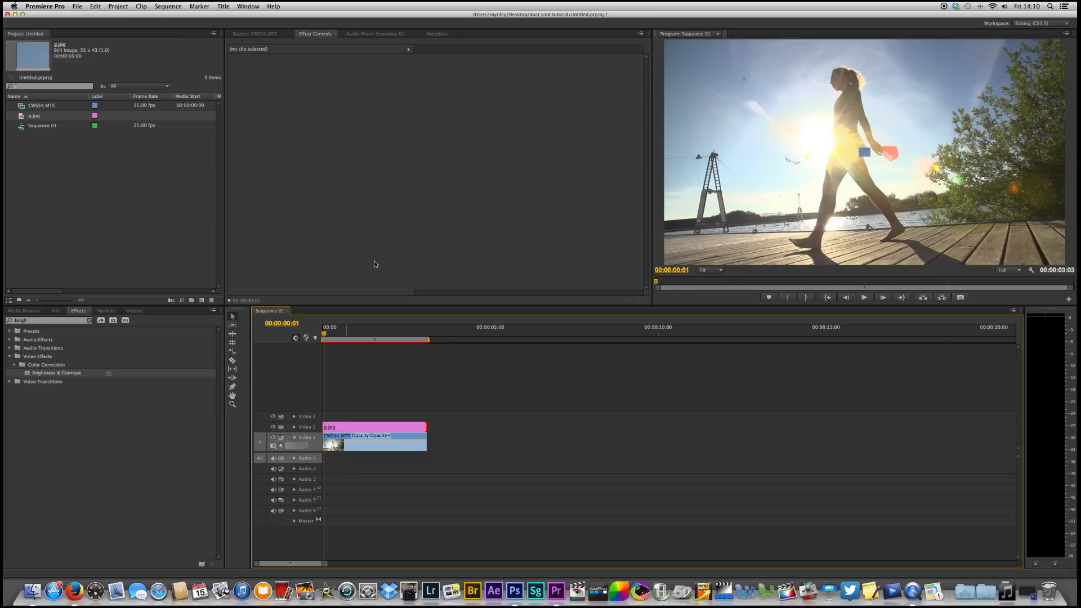
mouse_move(296, 61)
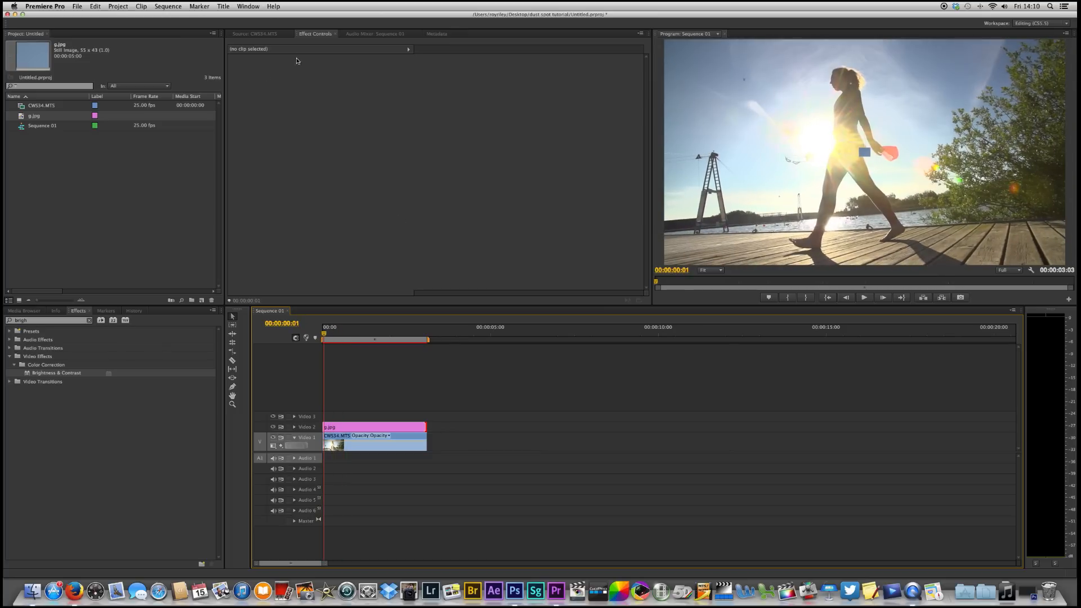
click(374, 427)
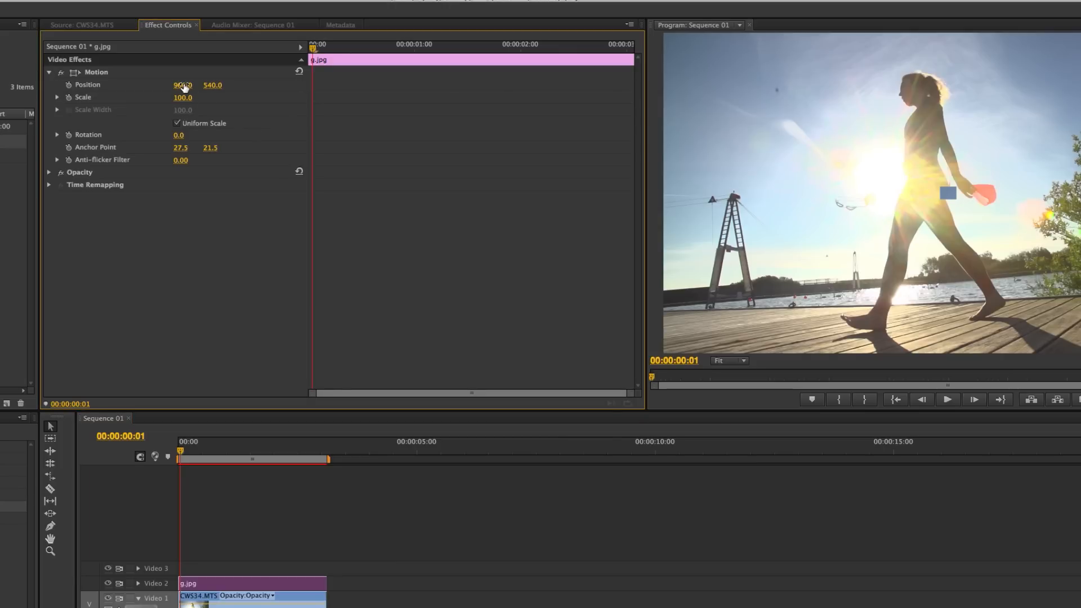
Step: Scrub the patch's Position to 385.0, 188.0 over the dust spot and search 'gau' in Effects
drag(182, 84, 180, 84)
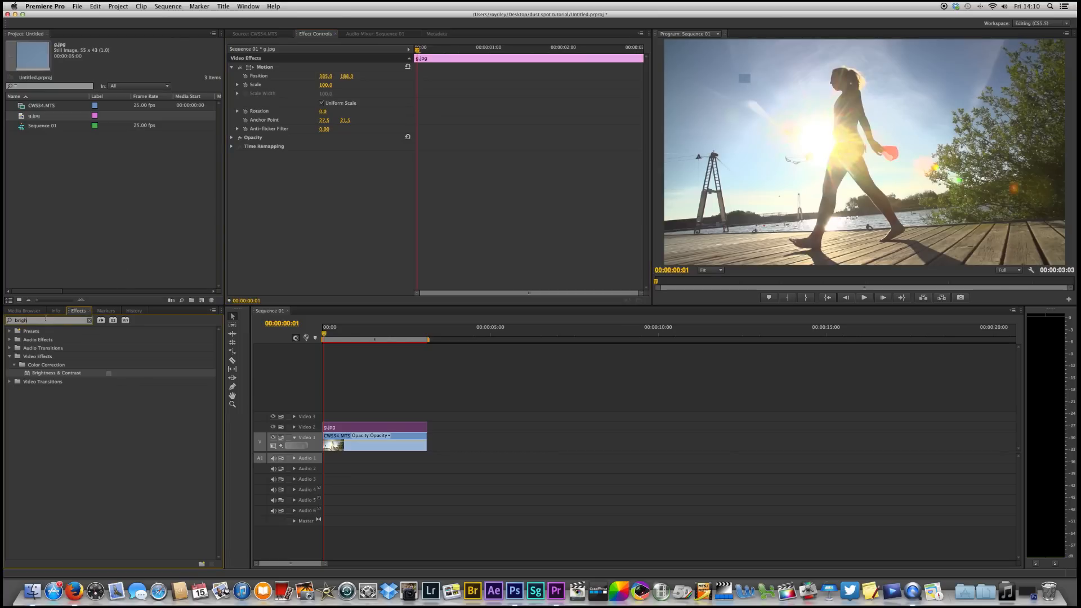
text(gau)
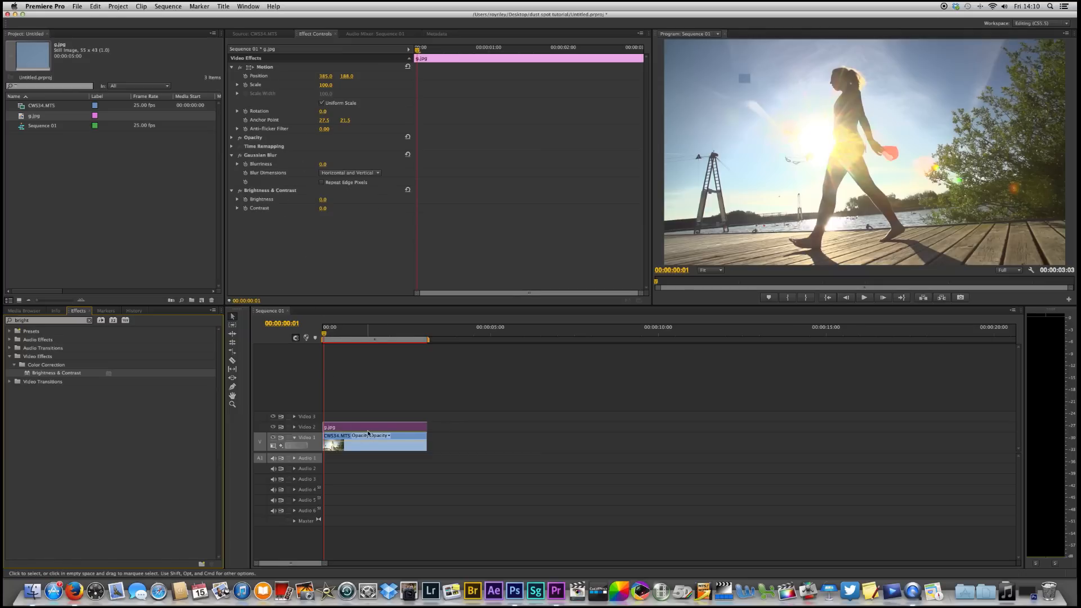
mouse_move(278, 91)
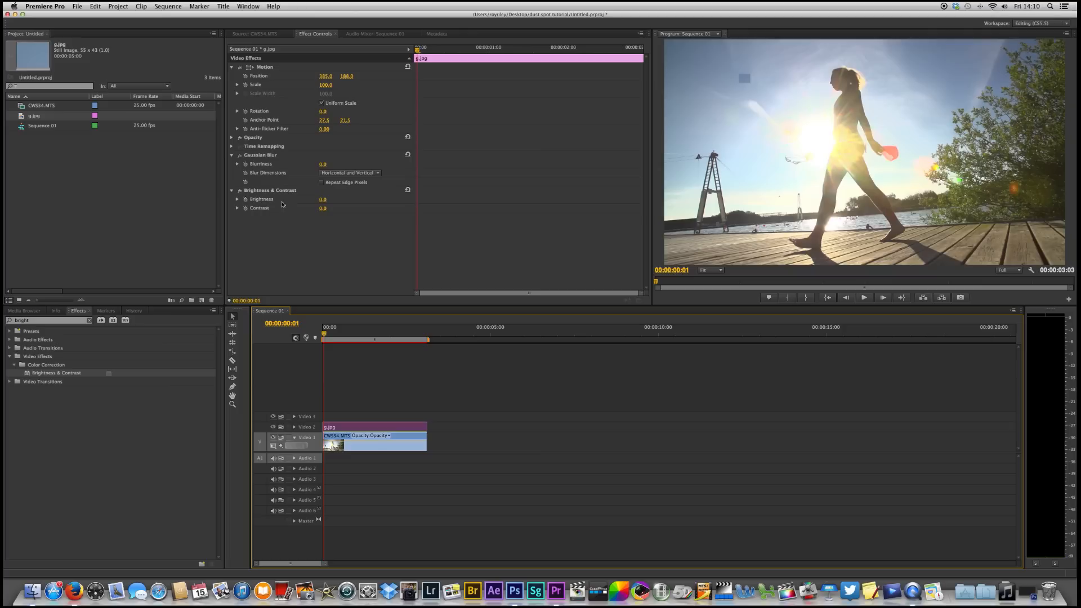
mouse_move(331, 208)
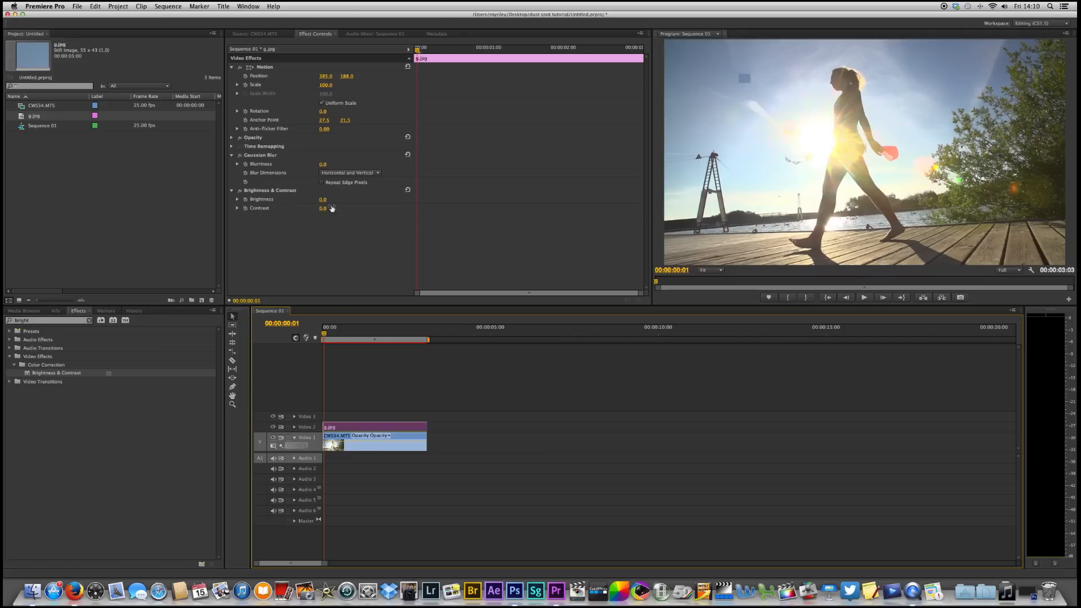
Step: Raise the patch's Gaussian Blur Blurriness to about 25.1 to soften its edges
click(237, 164)
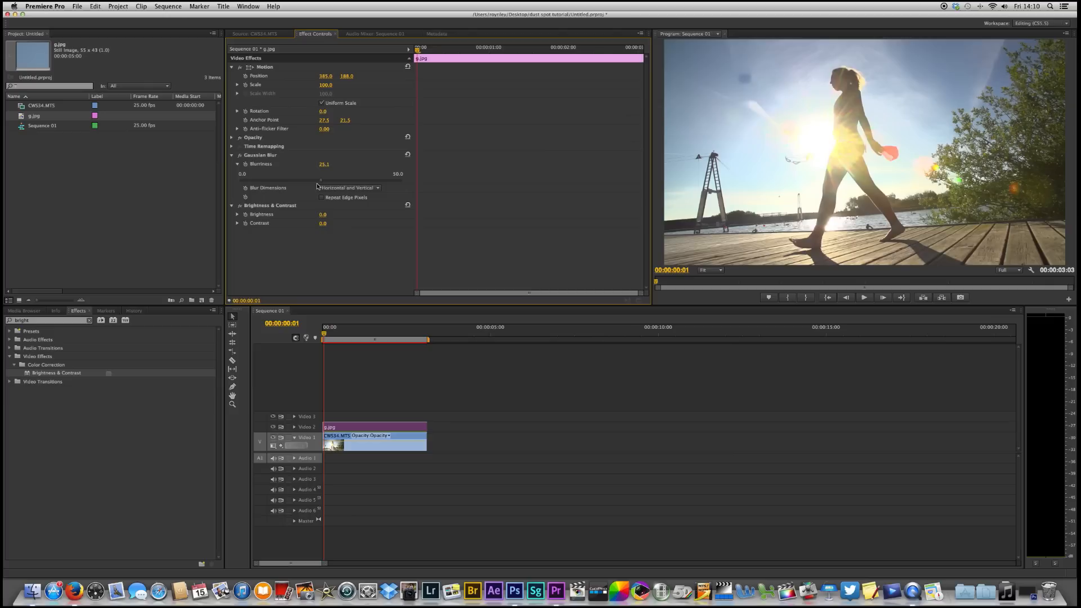
mouse_move(286, 285)
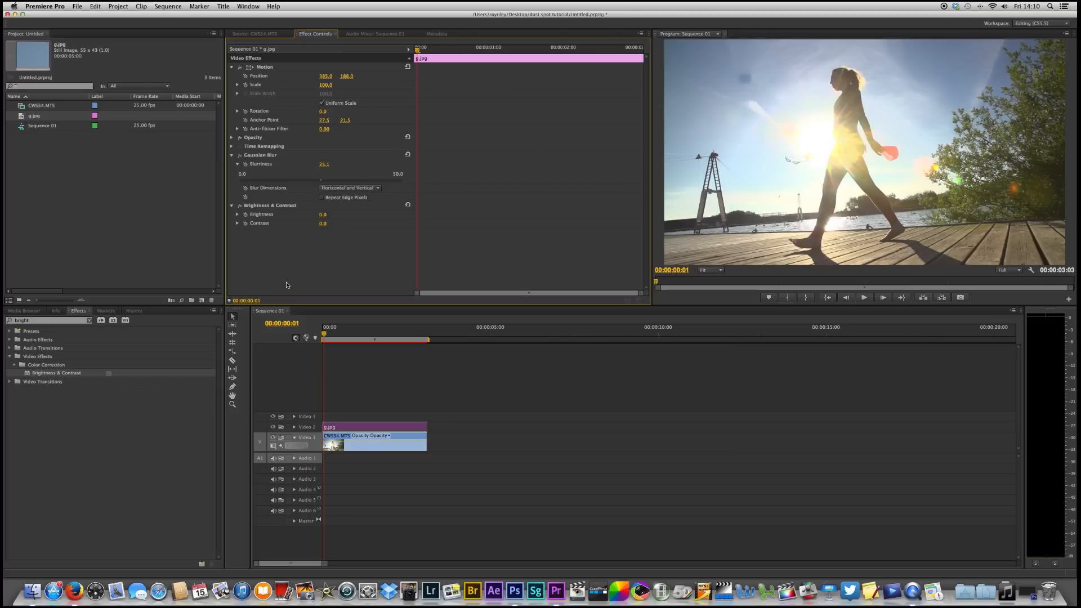
mouse_move(311, 285)
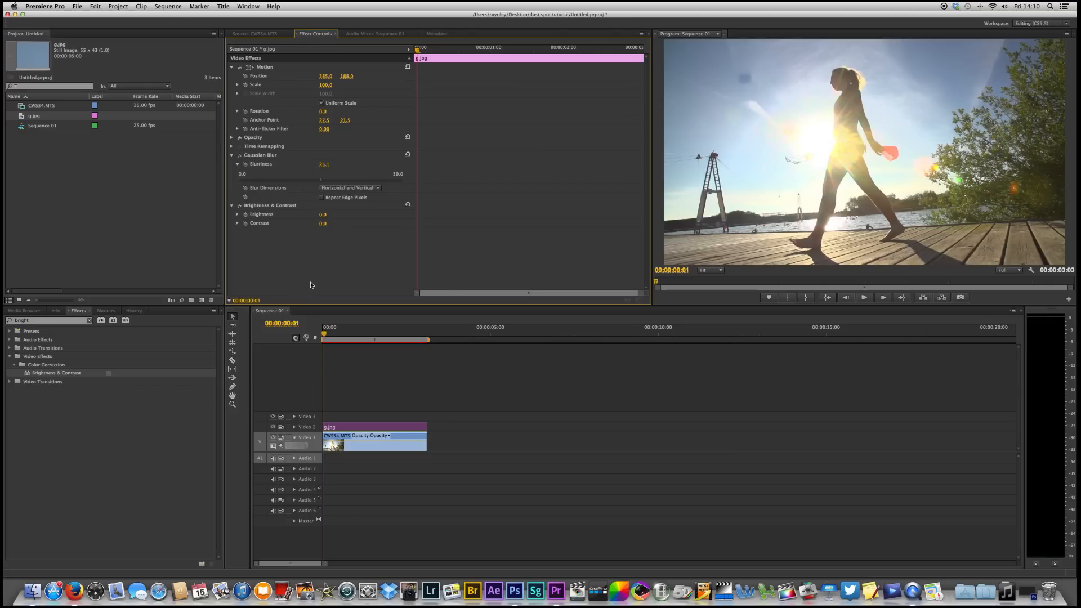
mouse_move(757, 82)
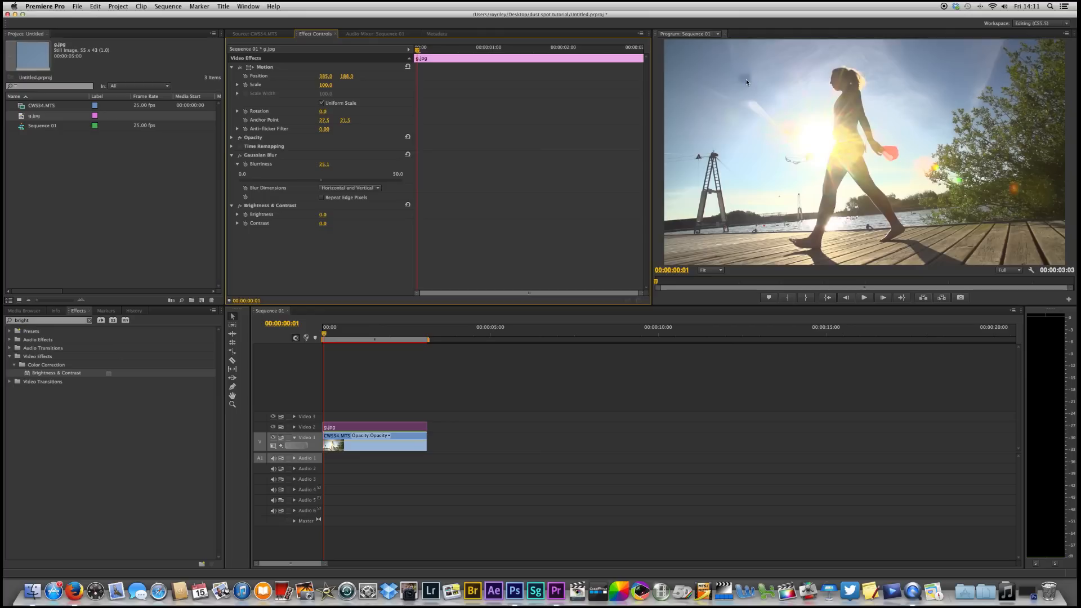
mouse_move(768, 106)
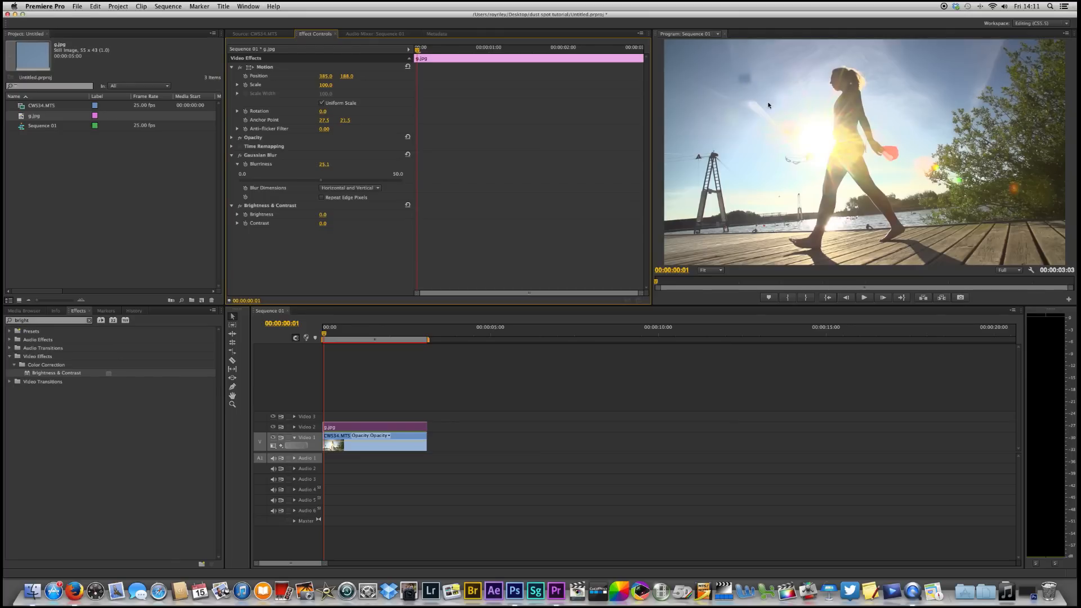
mouse_move(424, 348)
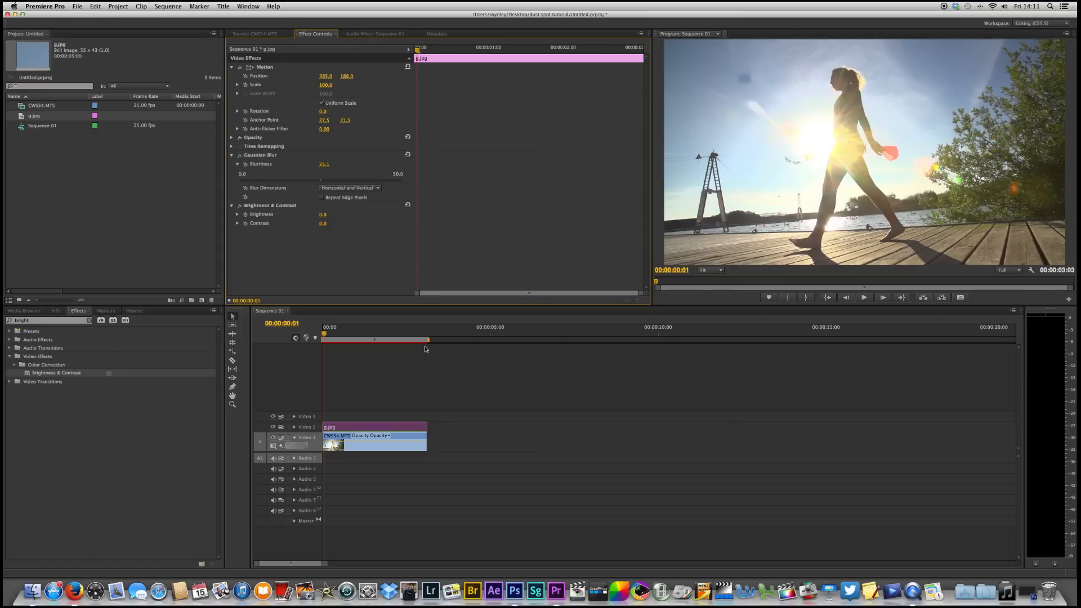
Step: Keyframe Brightness from 26 at 00:00:00:00 down to about 5.5 later in the clip
click(323, 327)
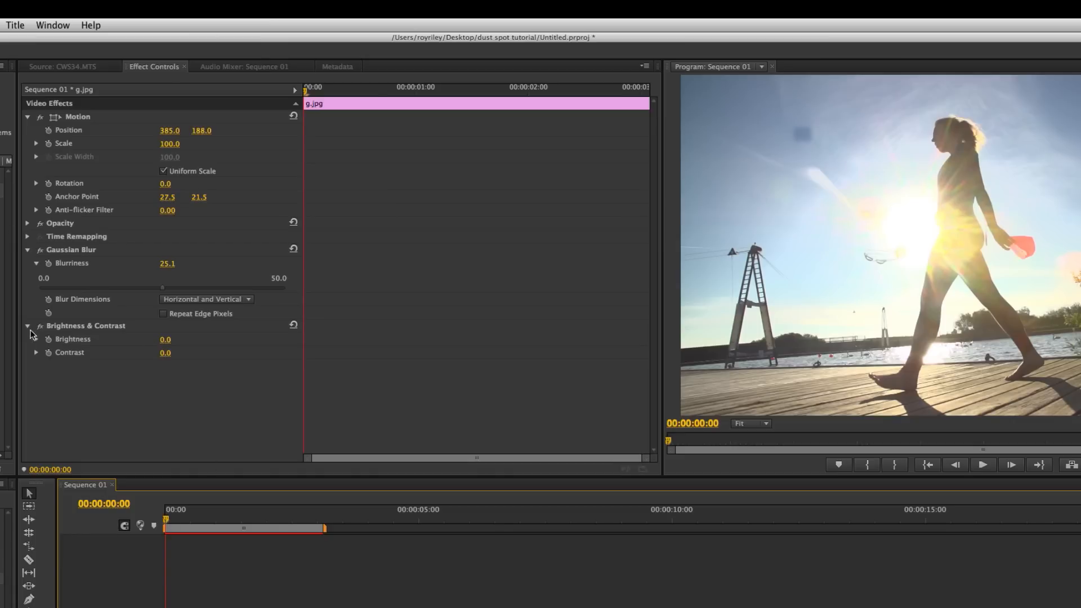
mouse_move(166, 344)
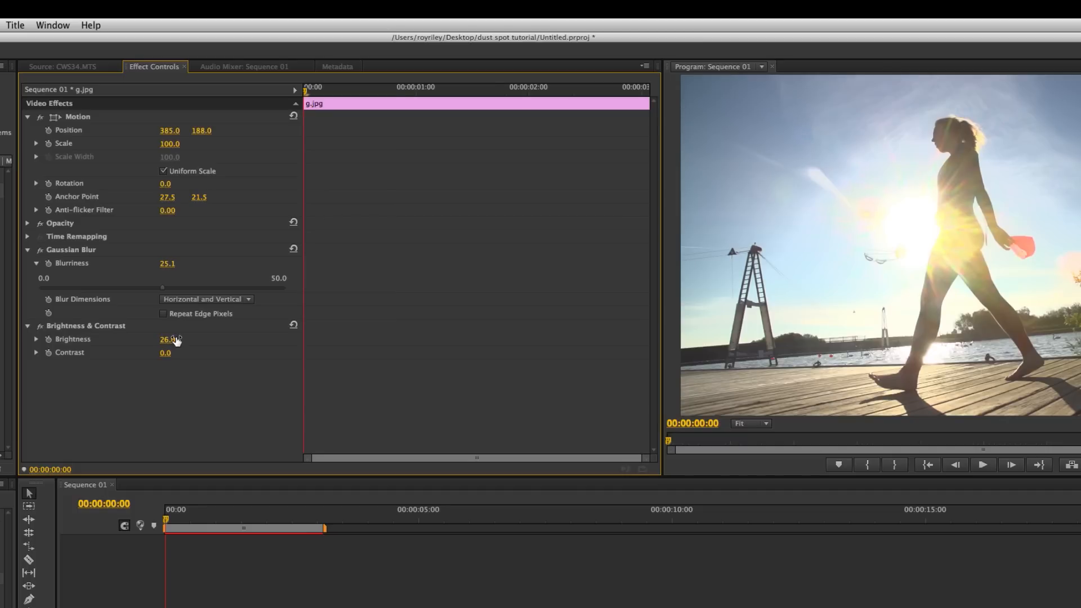
click(47, 339)
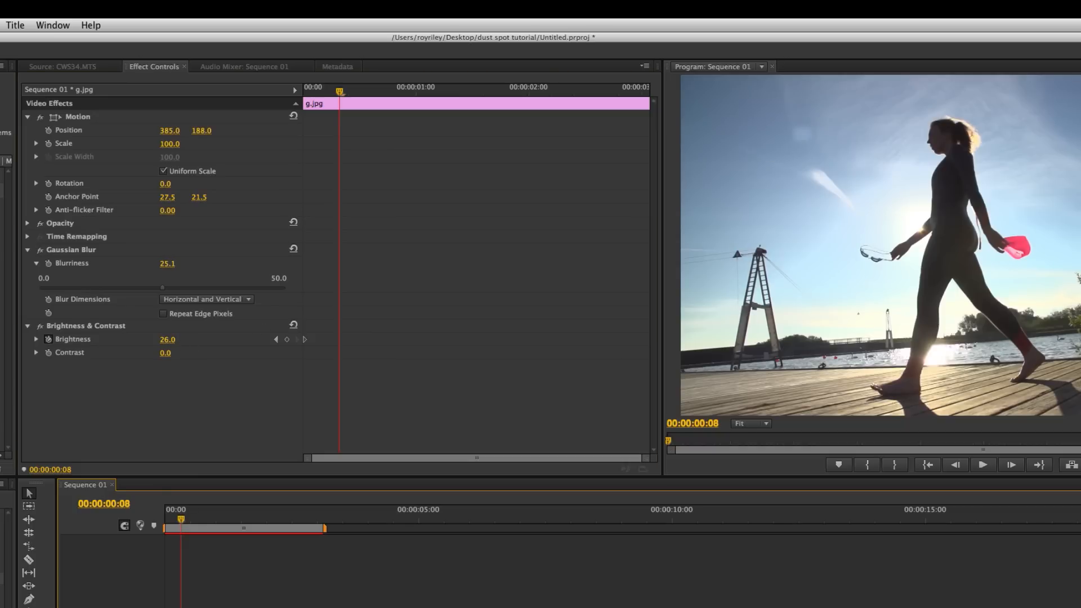
click(287, 339)
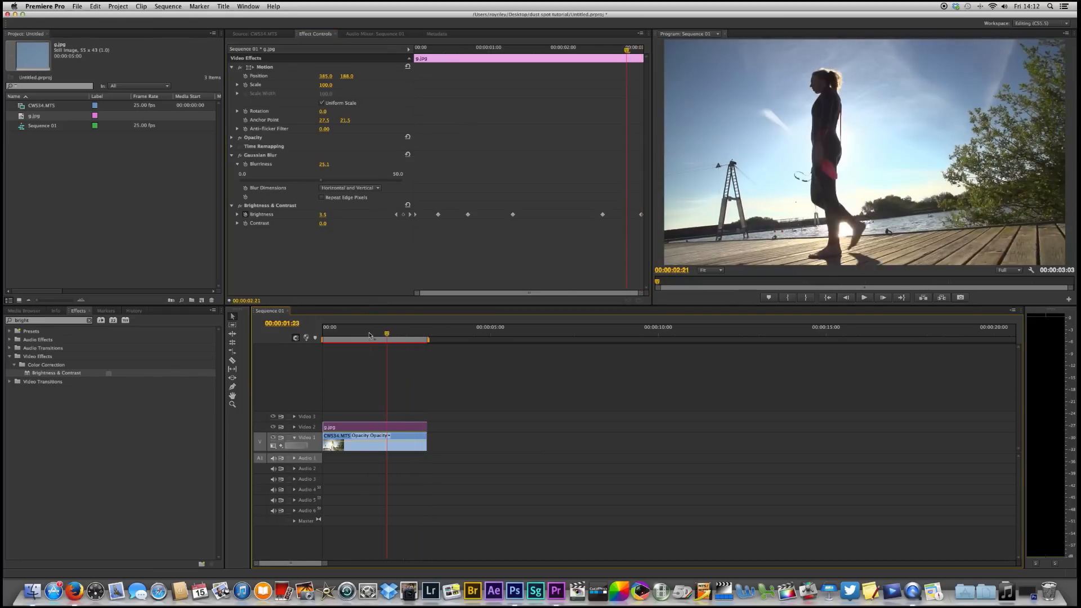
click(863, 297)
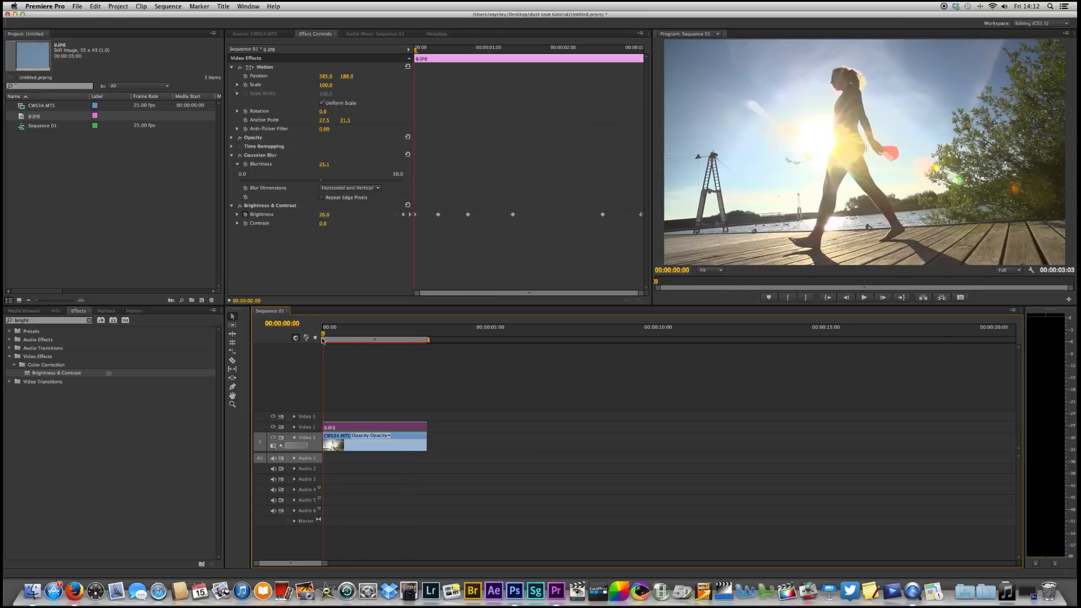
mouse_move(324, 340)
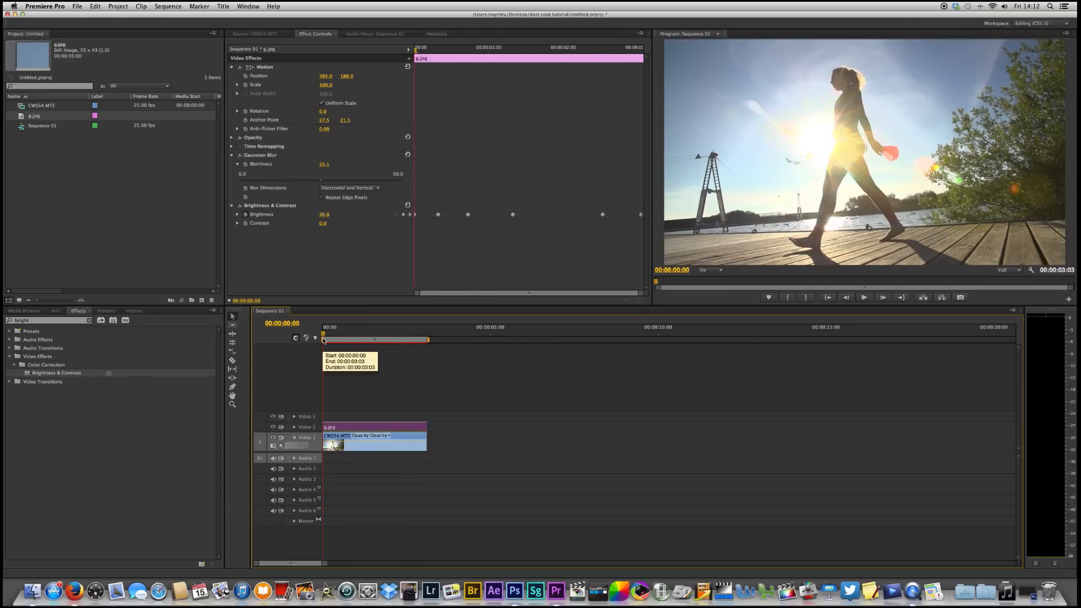